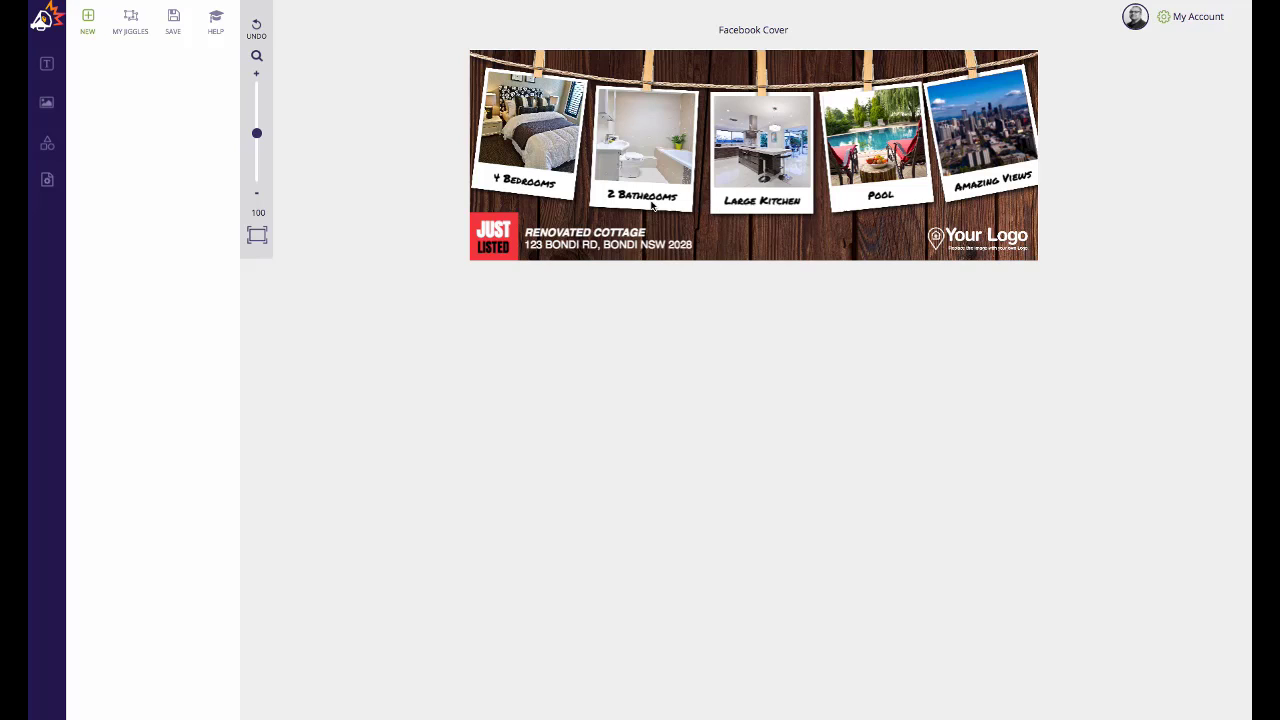
pyautogui.moveTo(704, 190)
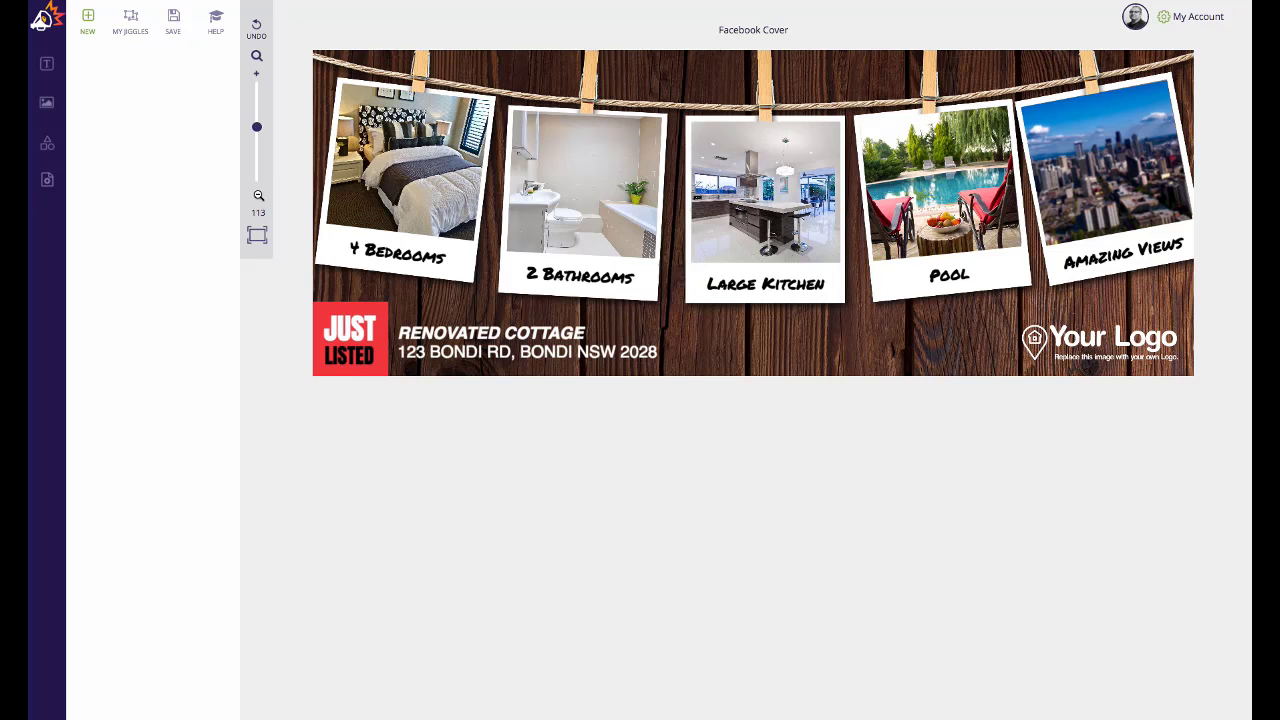
# Zoom out one step on the cover design, then zoom back in two steps to around 110%
pyautogui.click(256, 196)
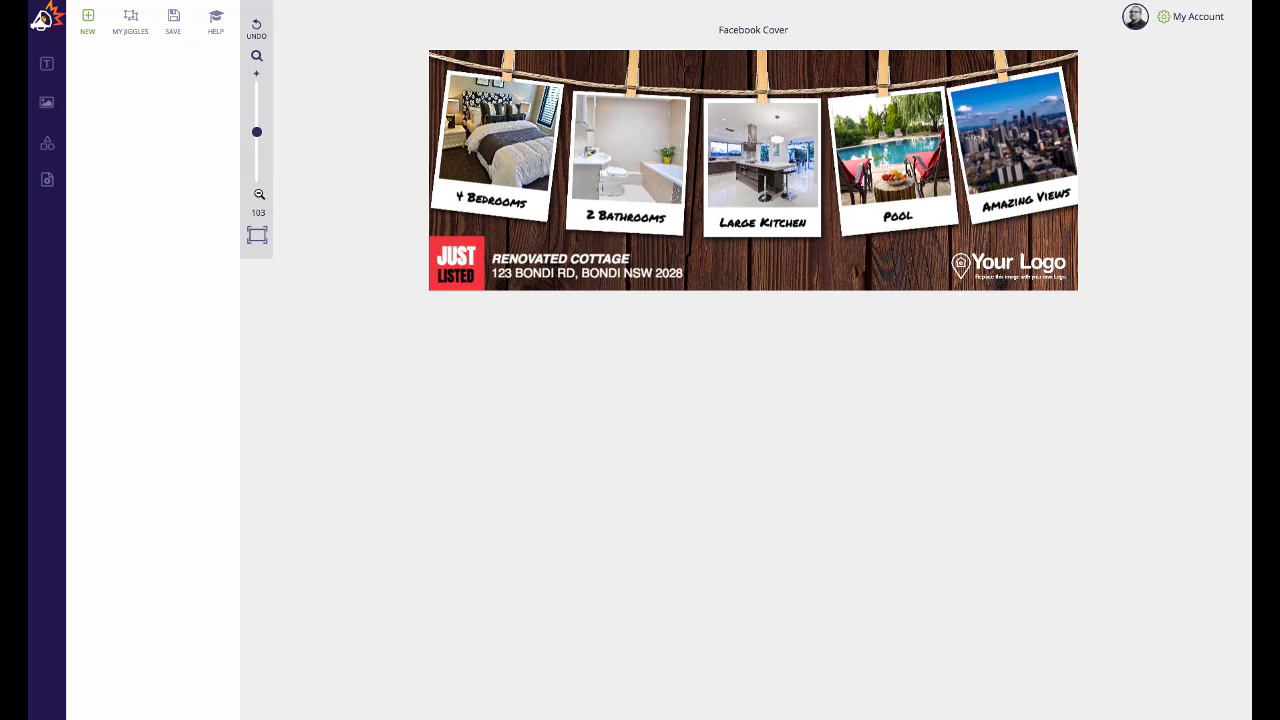
pyautogui.click(256, 72)
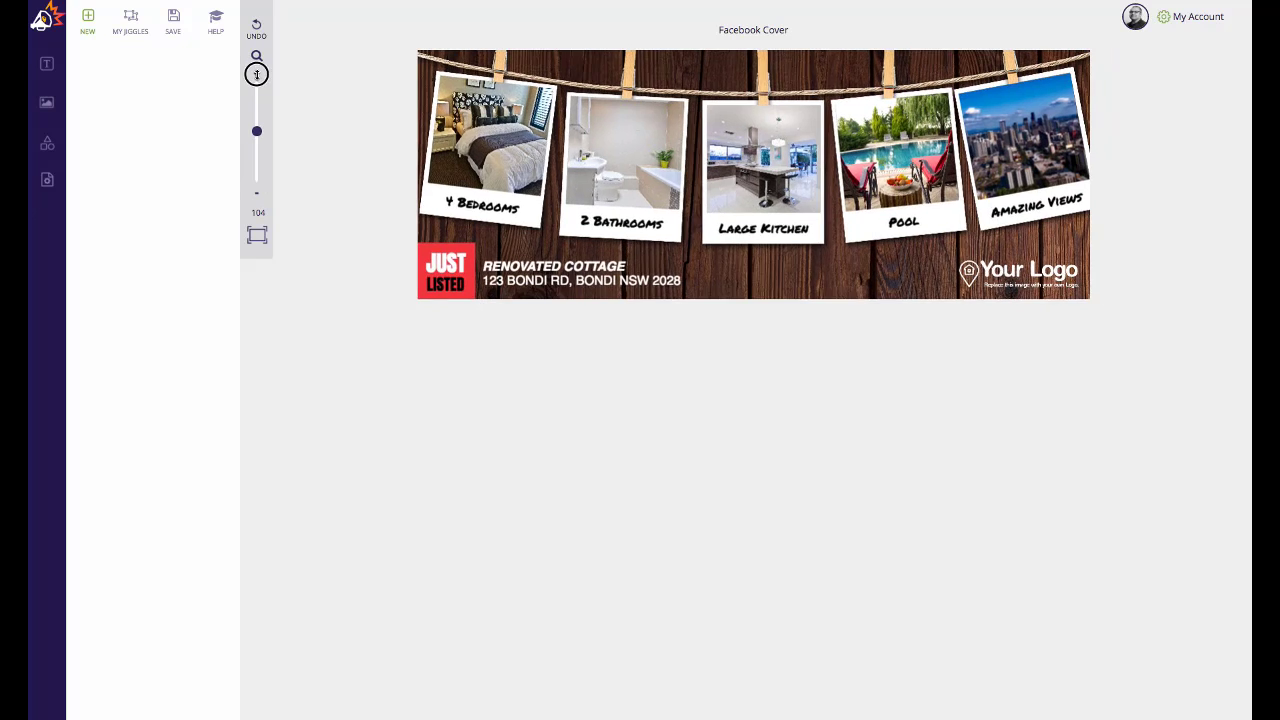
pyautogui.click(256, 76)
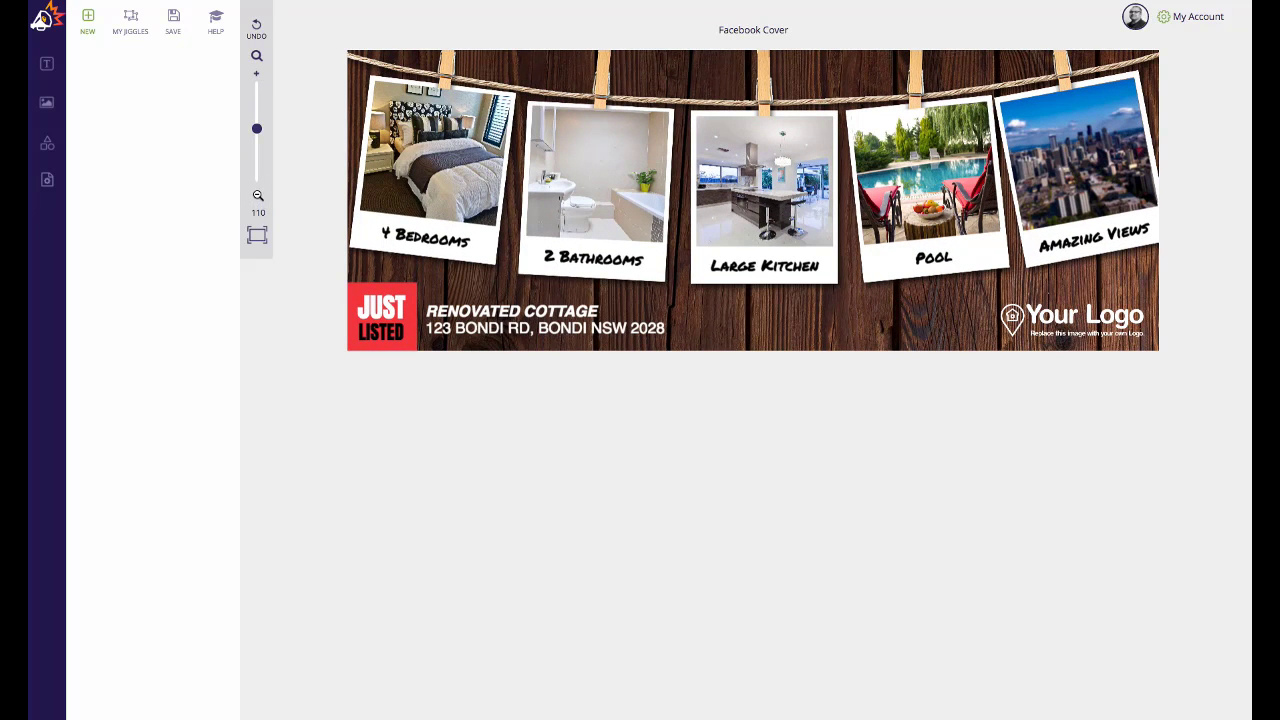
# Magnify the design via the zoom slider to view the bedroom and bathroom polaroids closely, then reset to 100%
pyautogui.moveTo(256, 128); pyautogui.dragTo(256, 132)
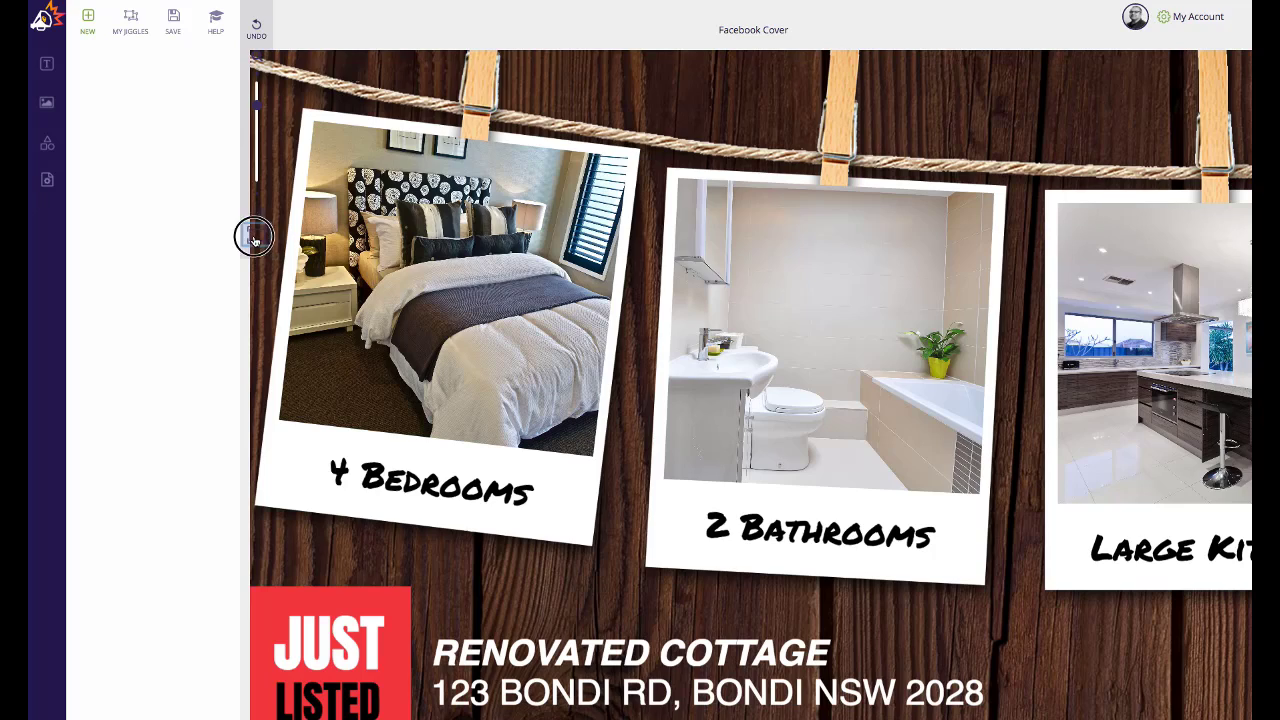
pyautogui.click(256, 234)
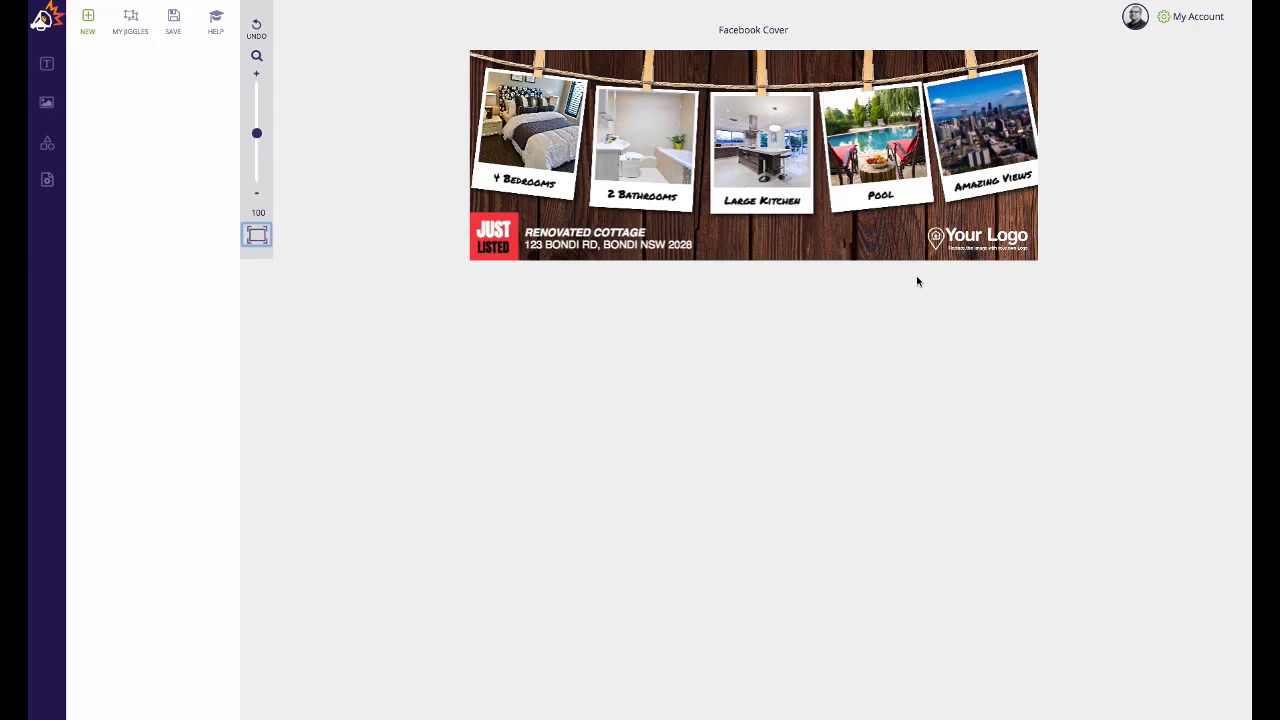
pyautogui.moveTo(596, 230)
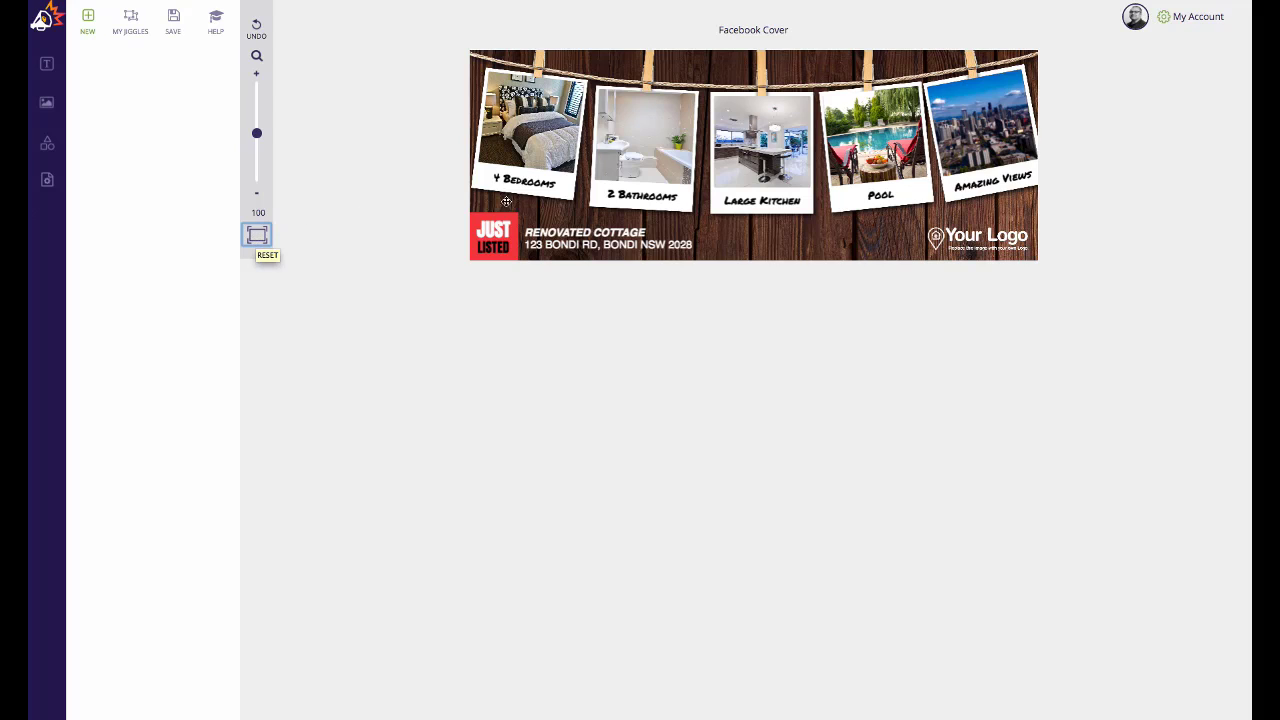
pyautogui.moveTo(340, 244)
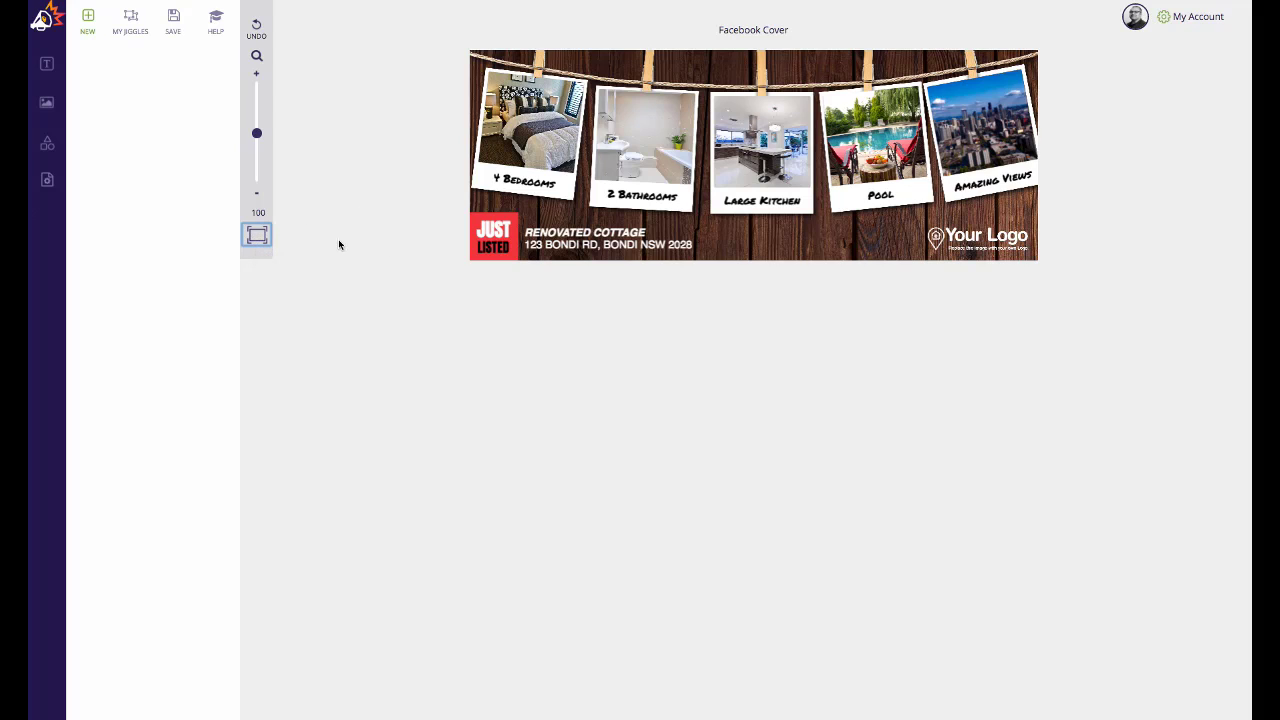
pyautogui.moveTo(352, 244)
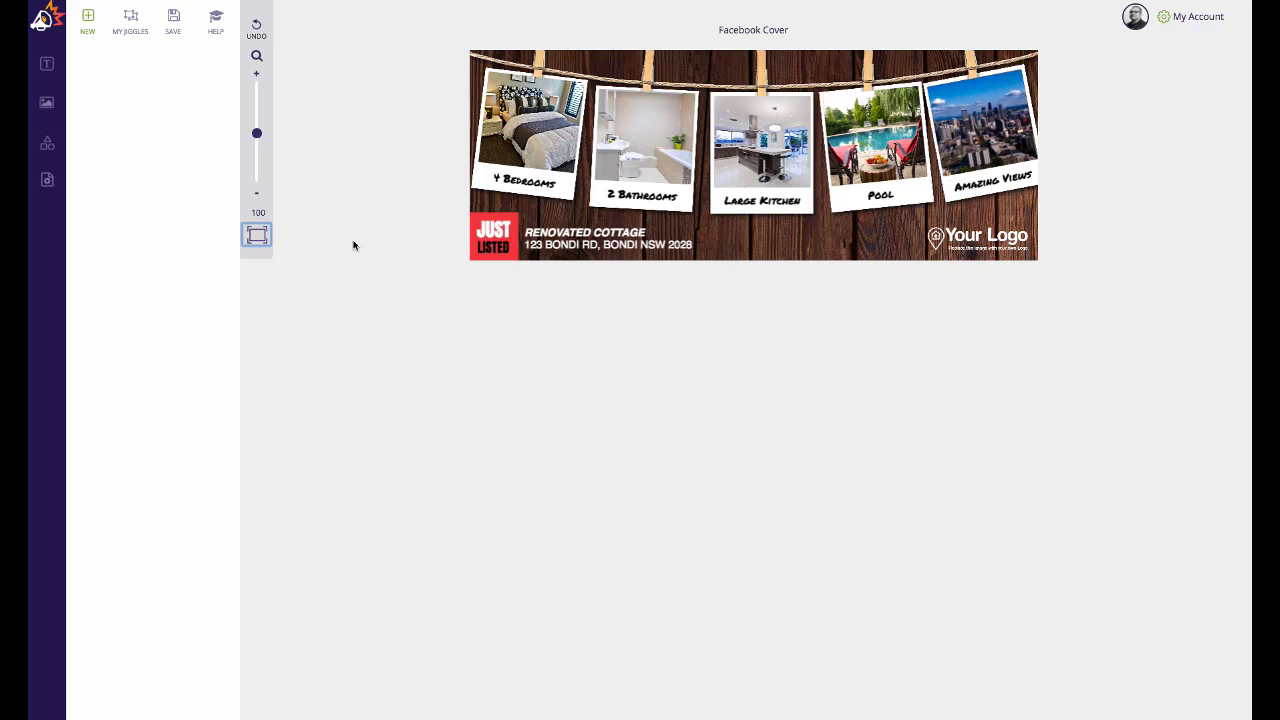